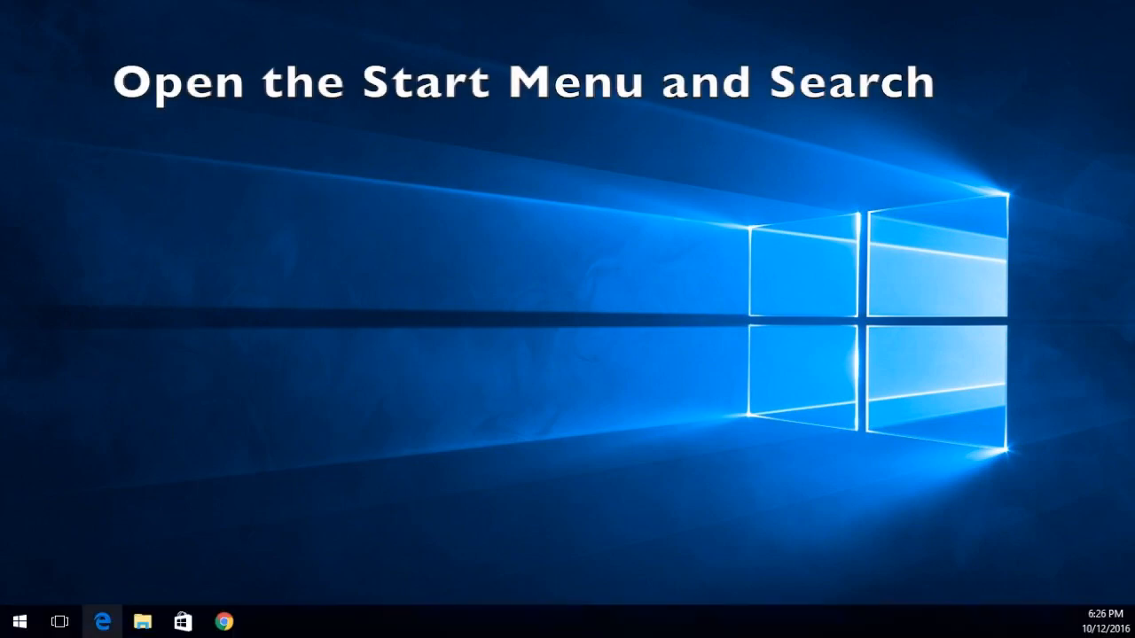
Search %appdata% from the Start menu and open the .minecraft folder in AppData\Roaming.
left_click(18, 621)
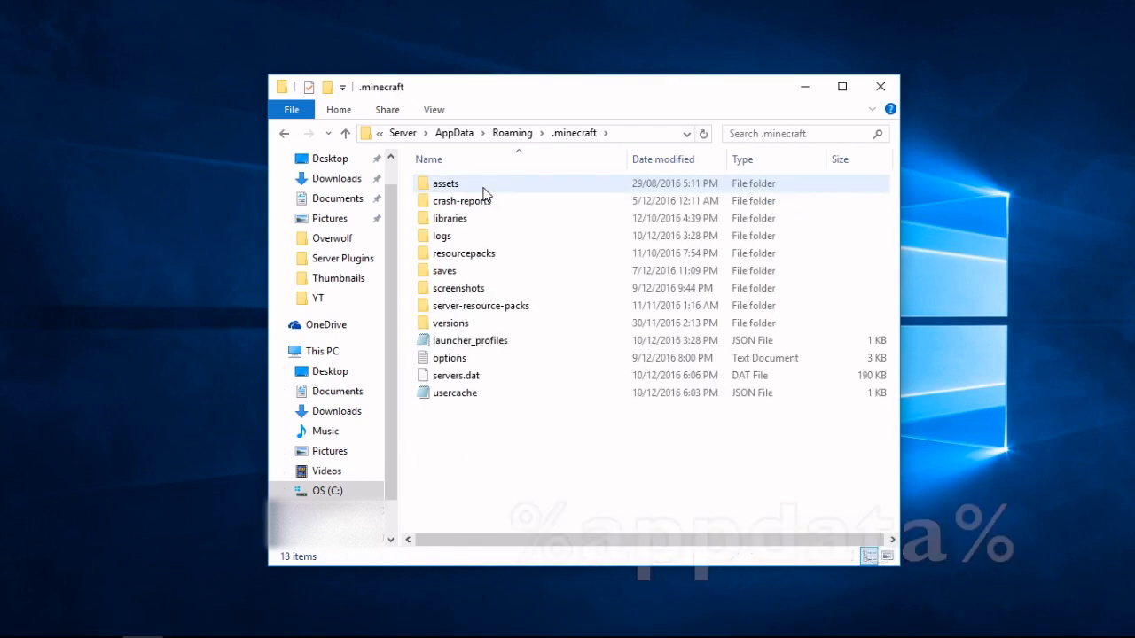
left_click(441, 235)
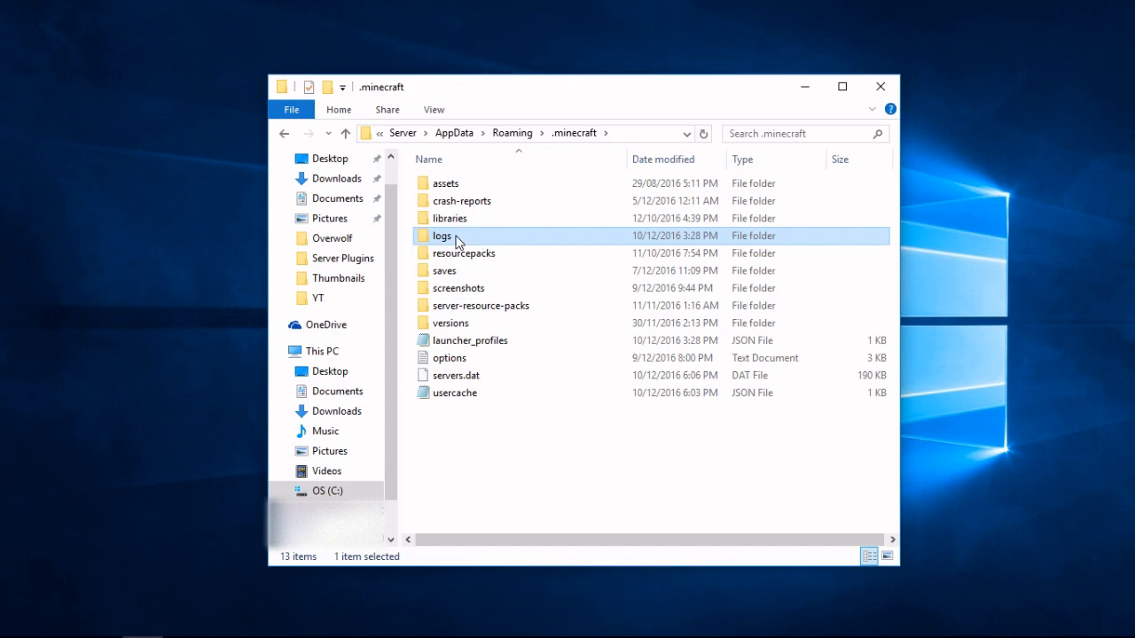
mouse_move(495, 241)
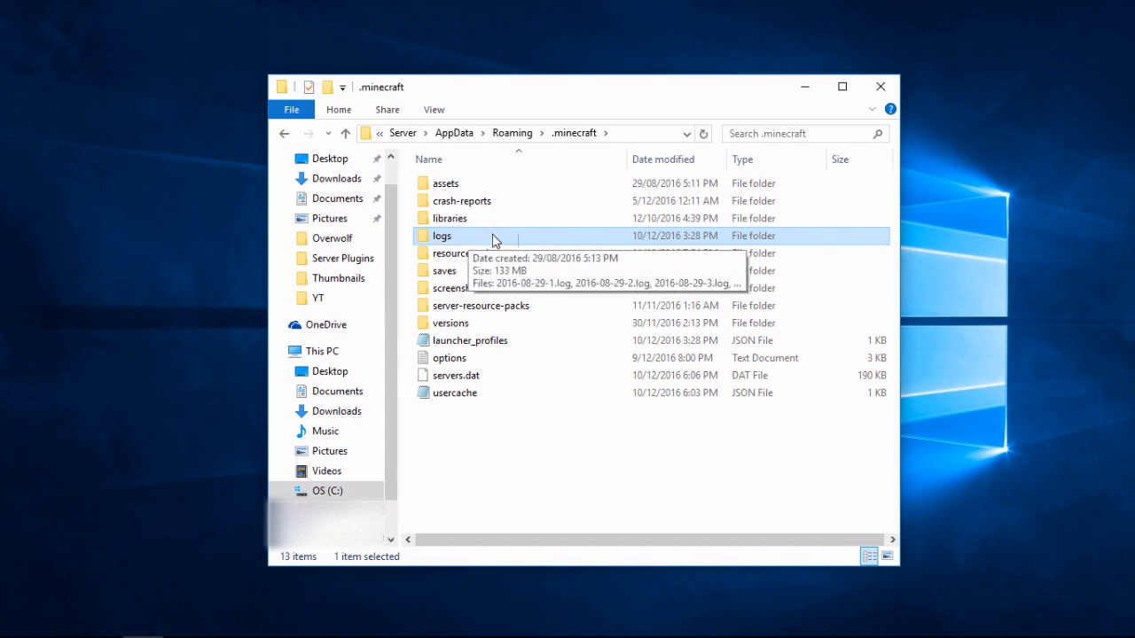
mouse_move(460, 207)
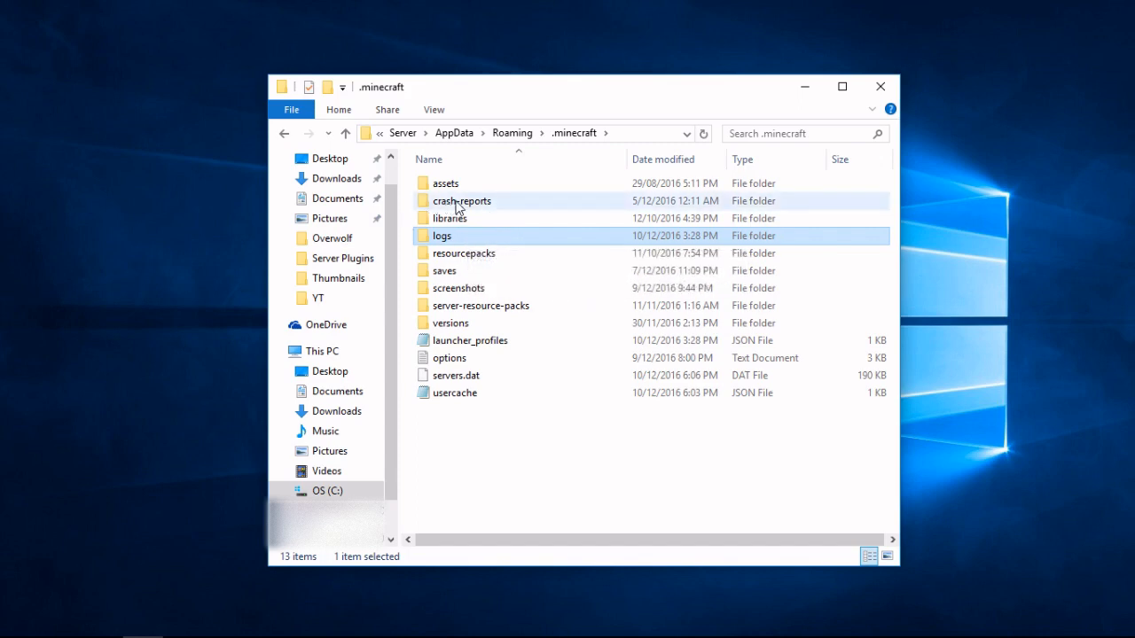
mouse_move(495, 203)
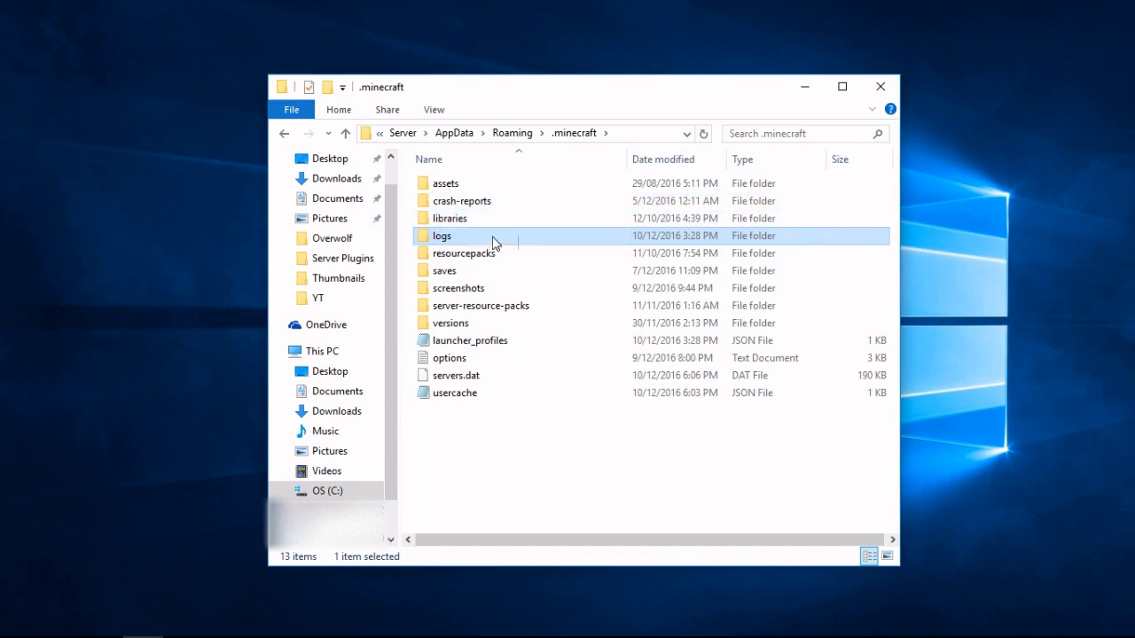
Open the logs folder and open archive 2016-12-08-2.log.gz with WinRAR.
double_click(441, 235)
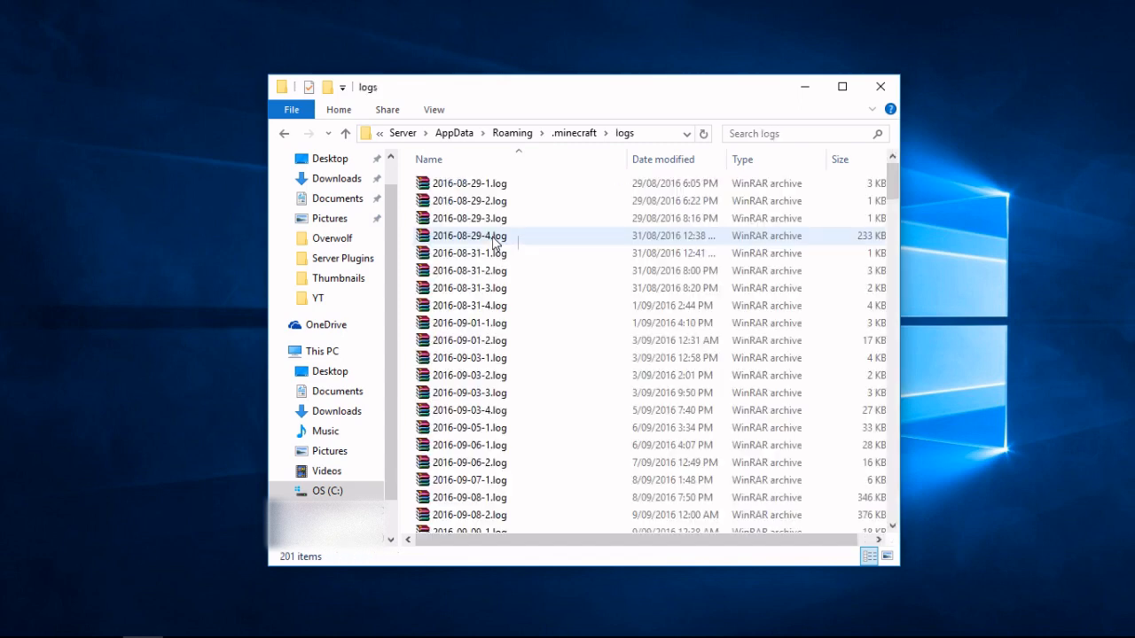
scroll("down", 3)
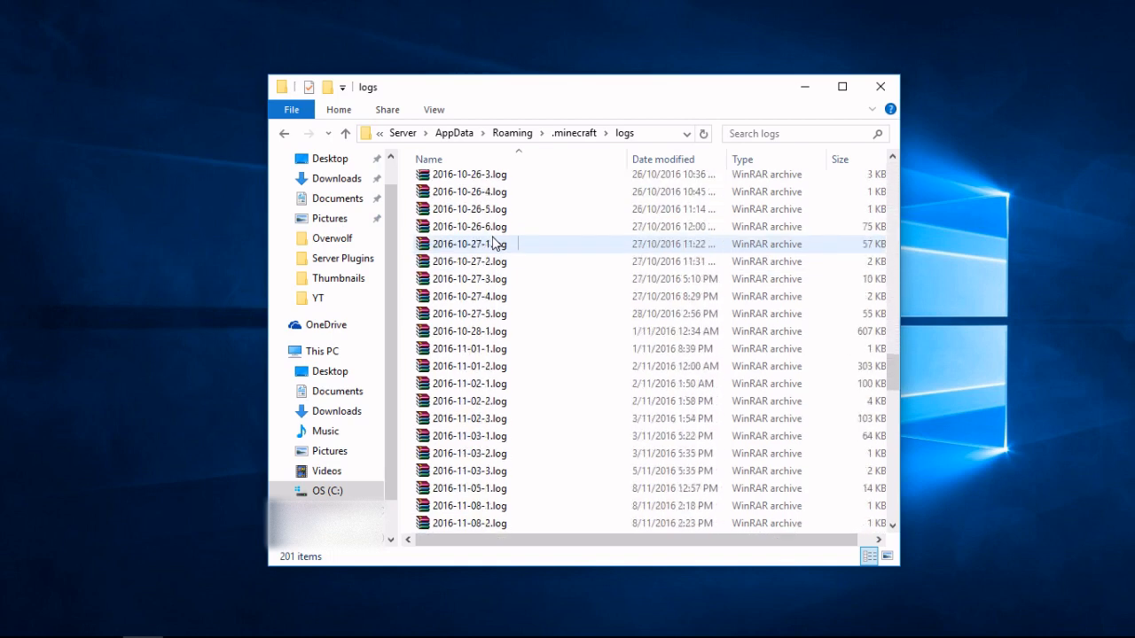
scroll("down", 3)
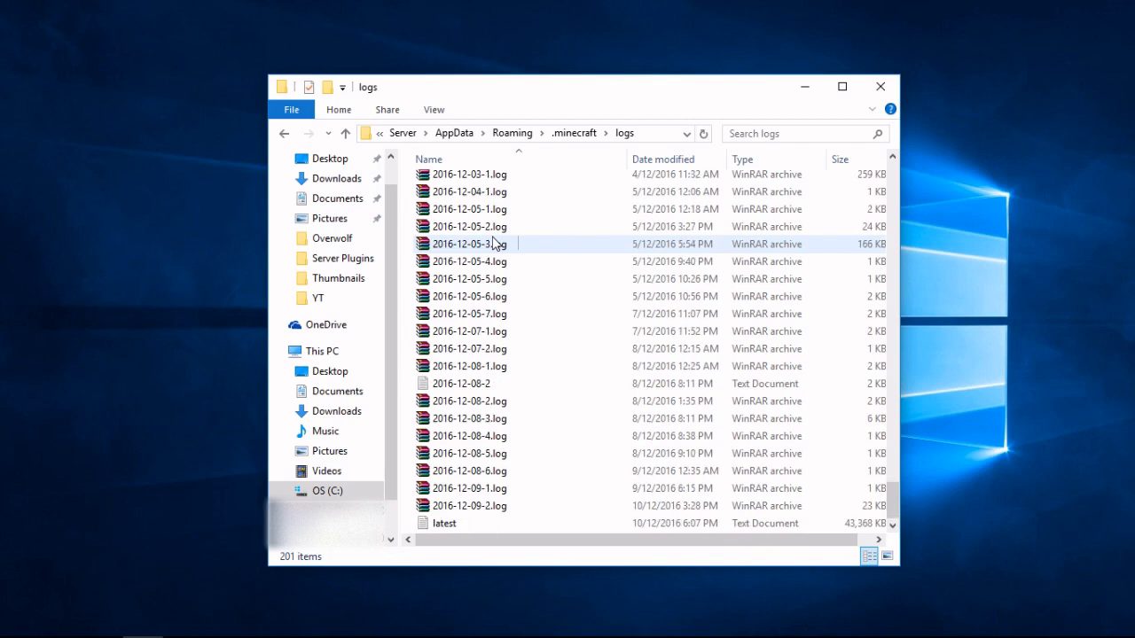
right_click(470, 401)
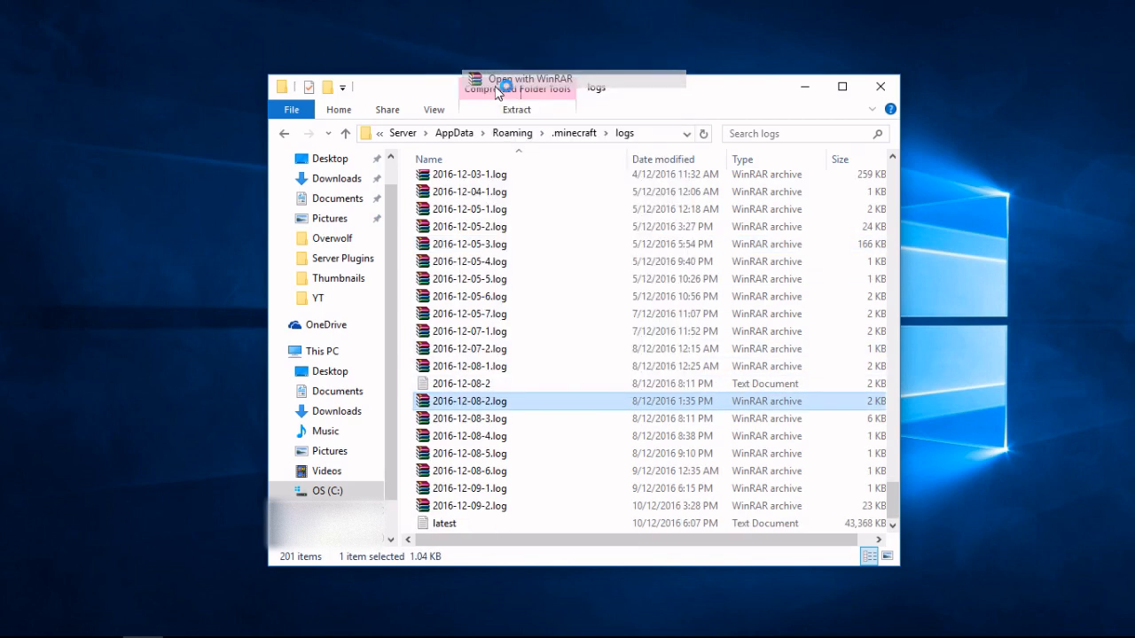
left_click(531, 78)
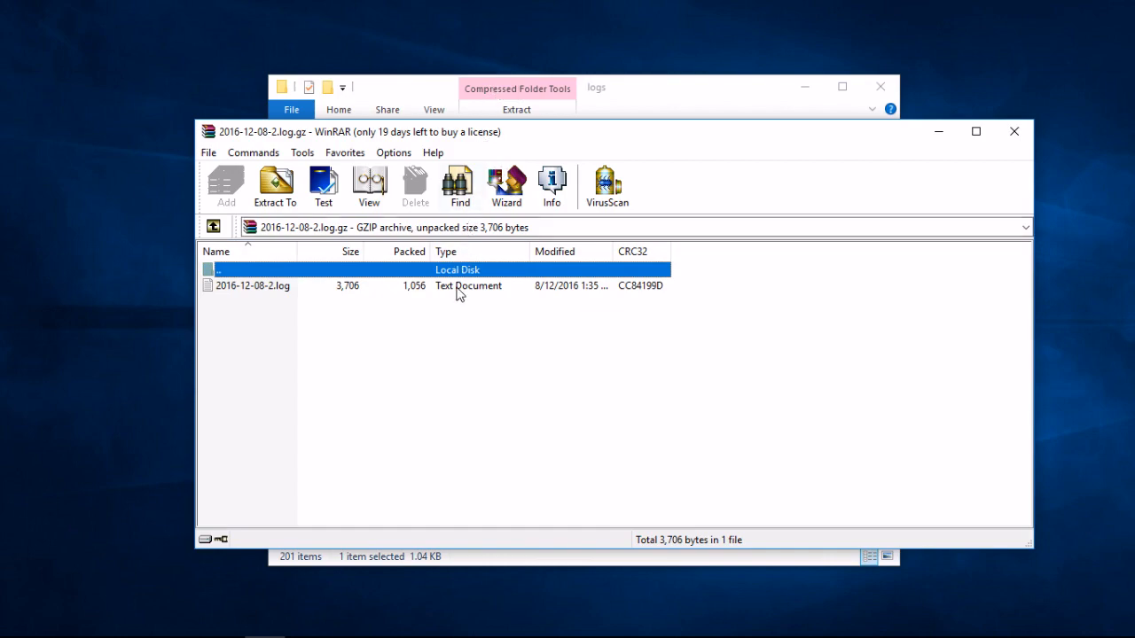
Open the .log file inside the 2016-12-08-2.log.gz archive, then close WinRAR.
double_click(252, 285)
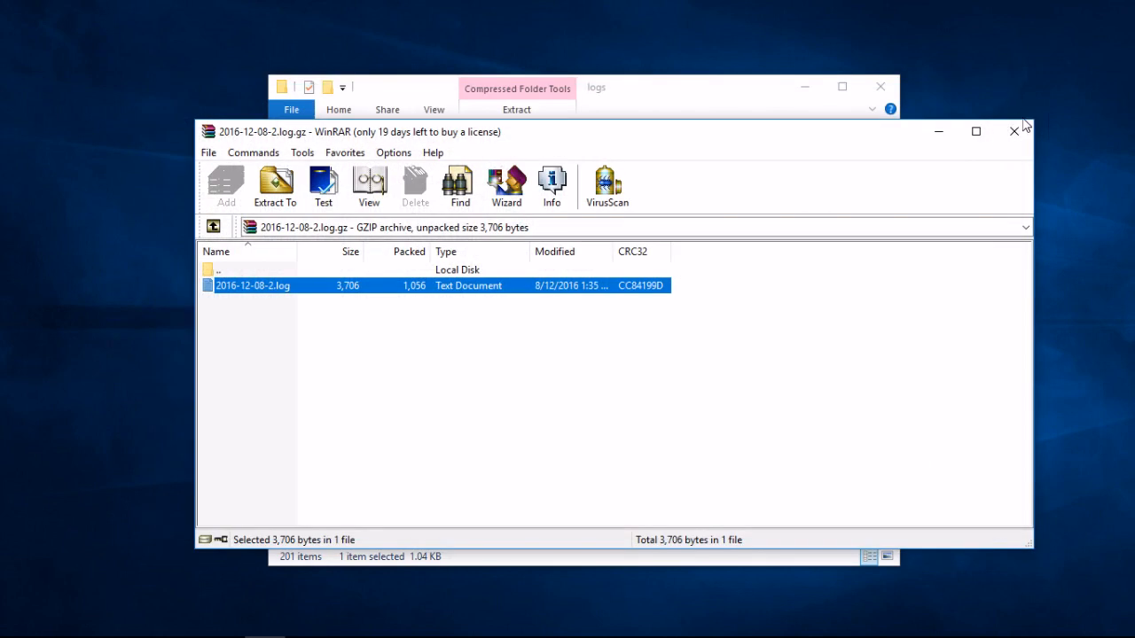
left_click(1014, 132)
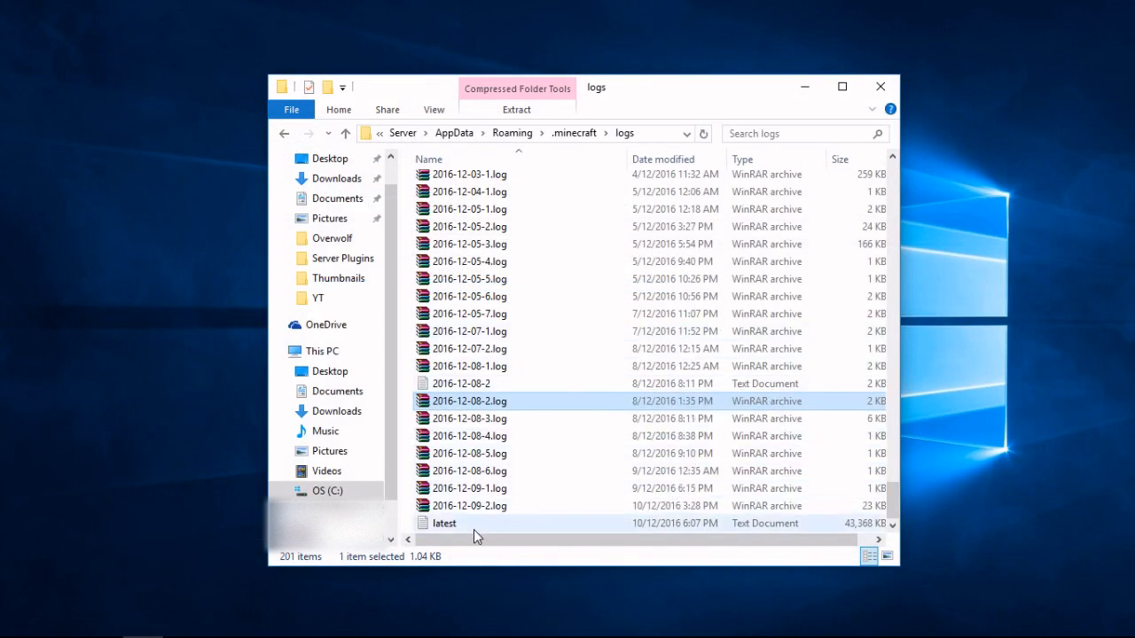
Open the latest log text document from the logs folder in Notepad.
double_click(444, 523)
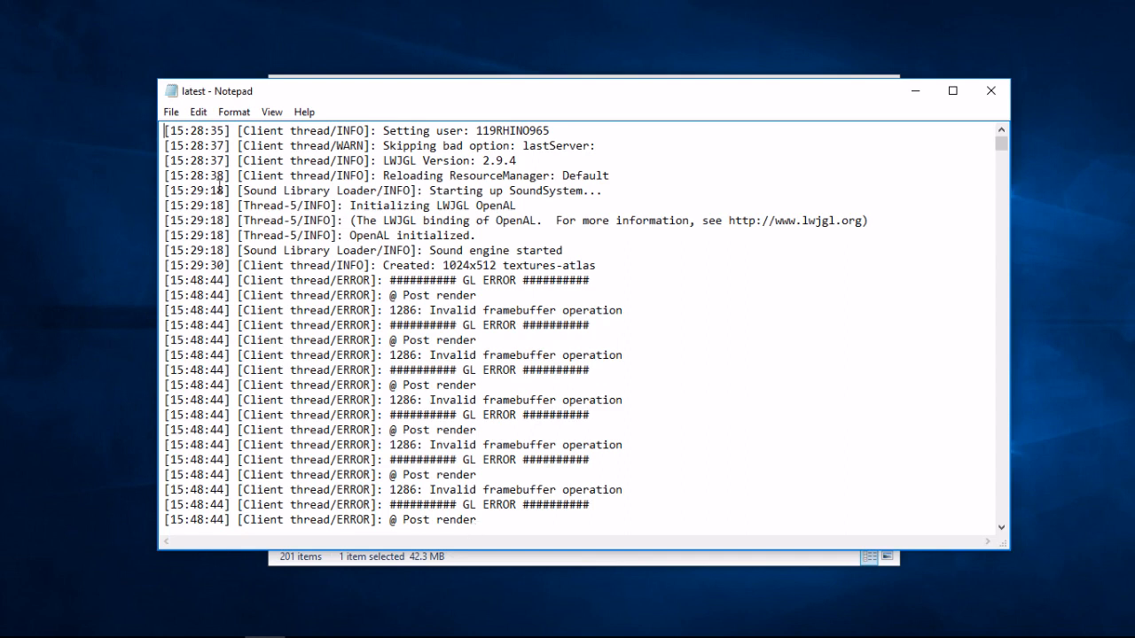
Search latest.log for "info" through several matches, then close Find and Notepad.
key("ctrl+f")
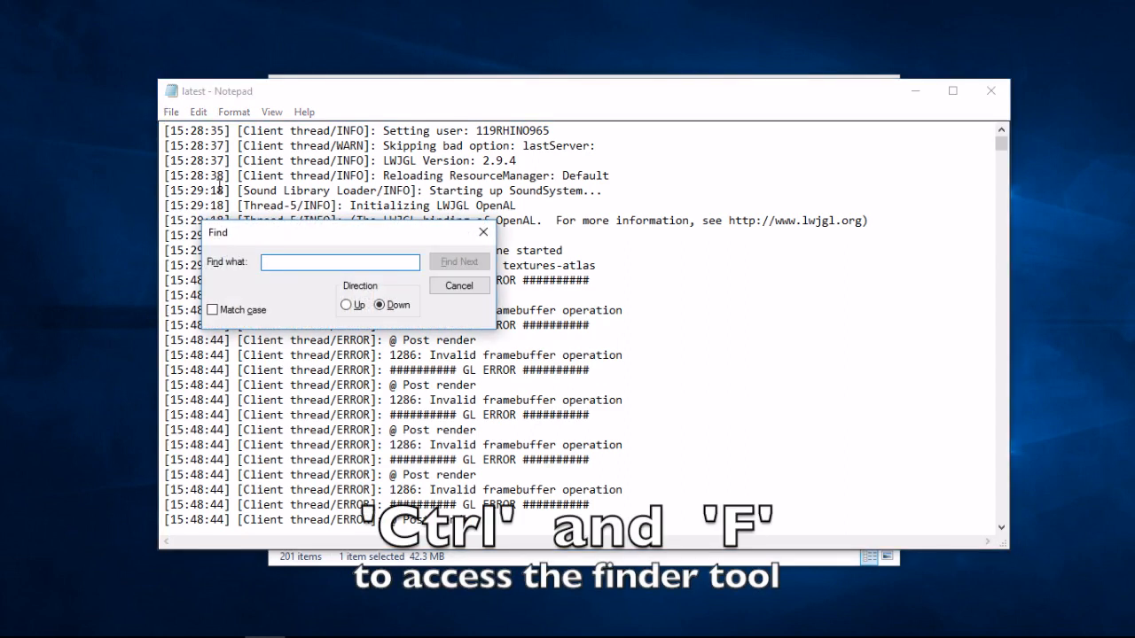
type("info")
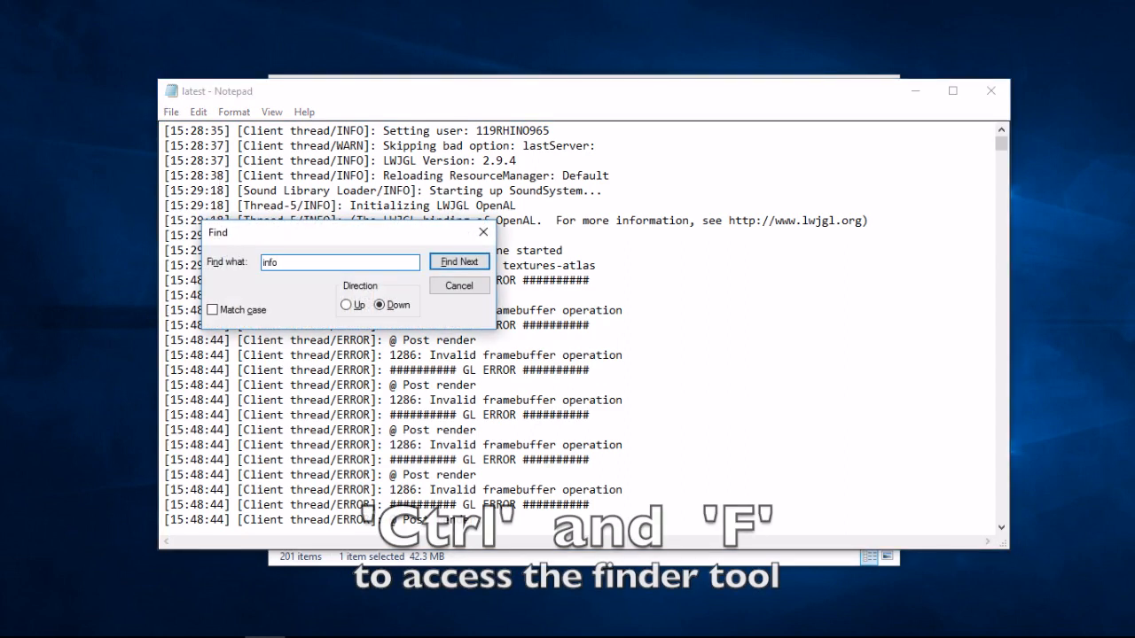
left_click(458, 261)
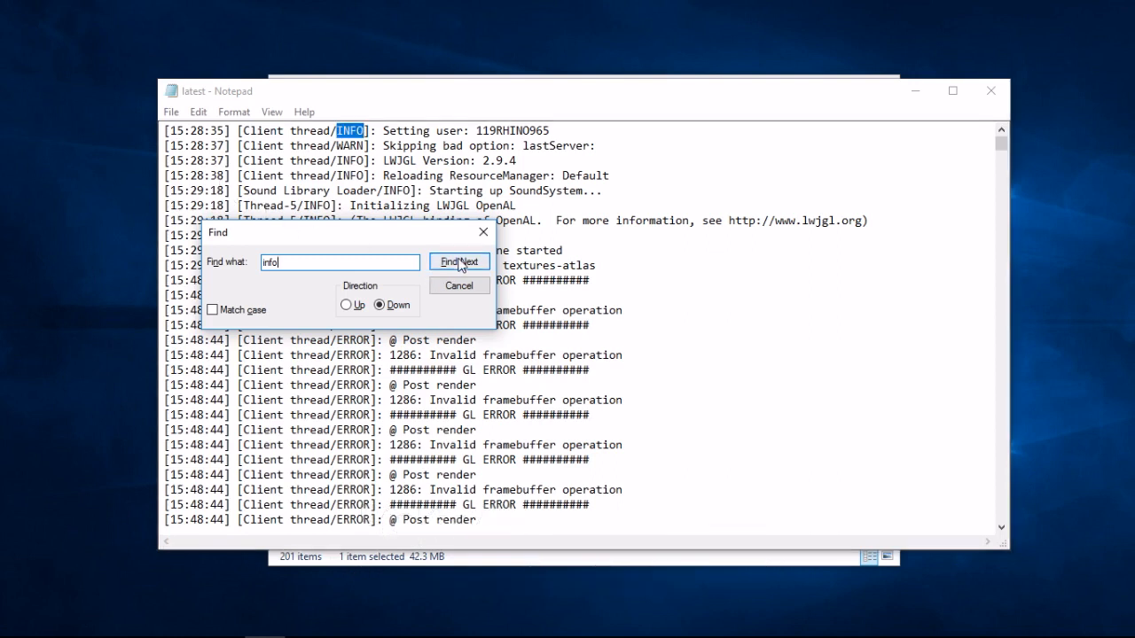
left_click(459, 262)
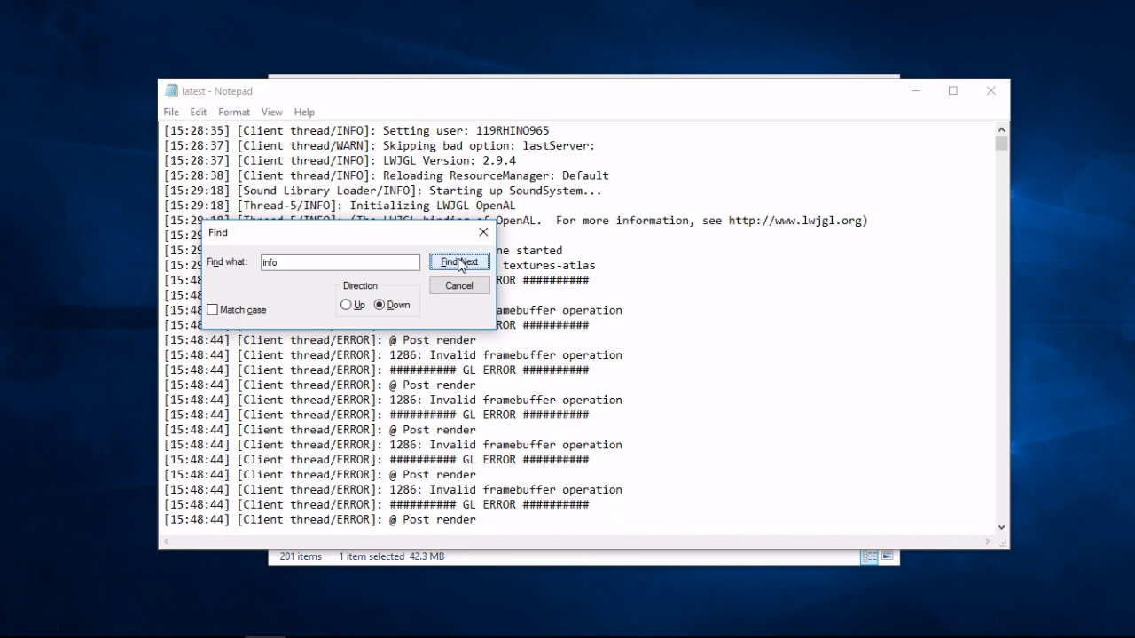
left_click(459, 262)
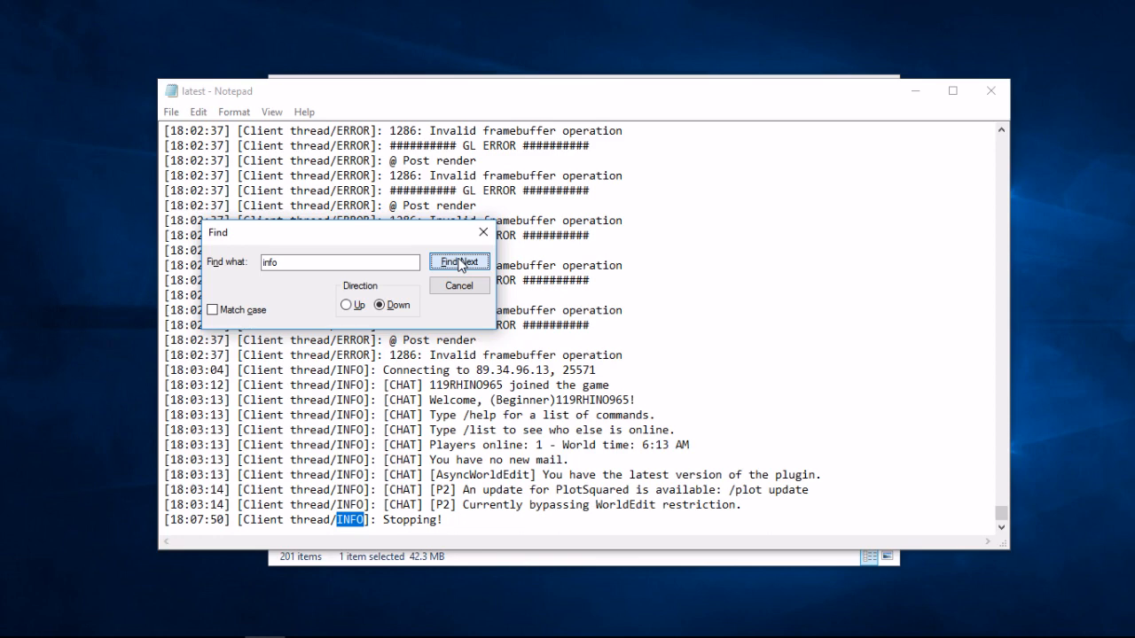
left_click(459, 261)
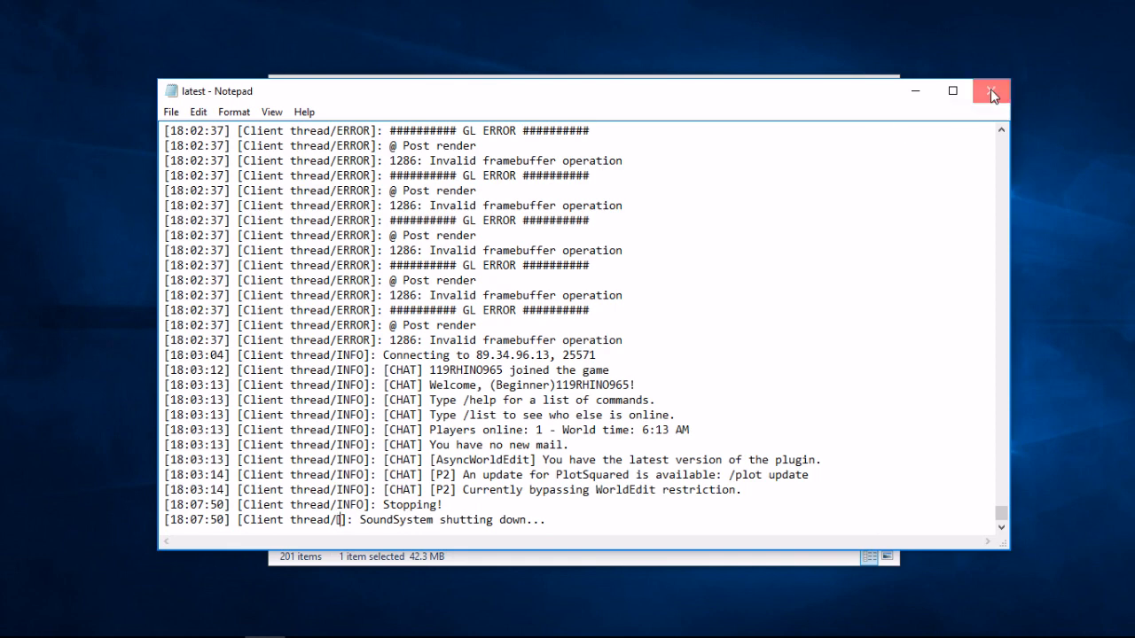
left_click(992, 91)
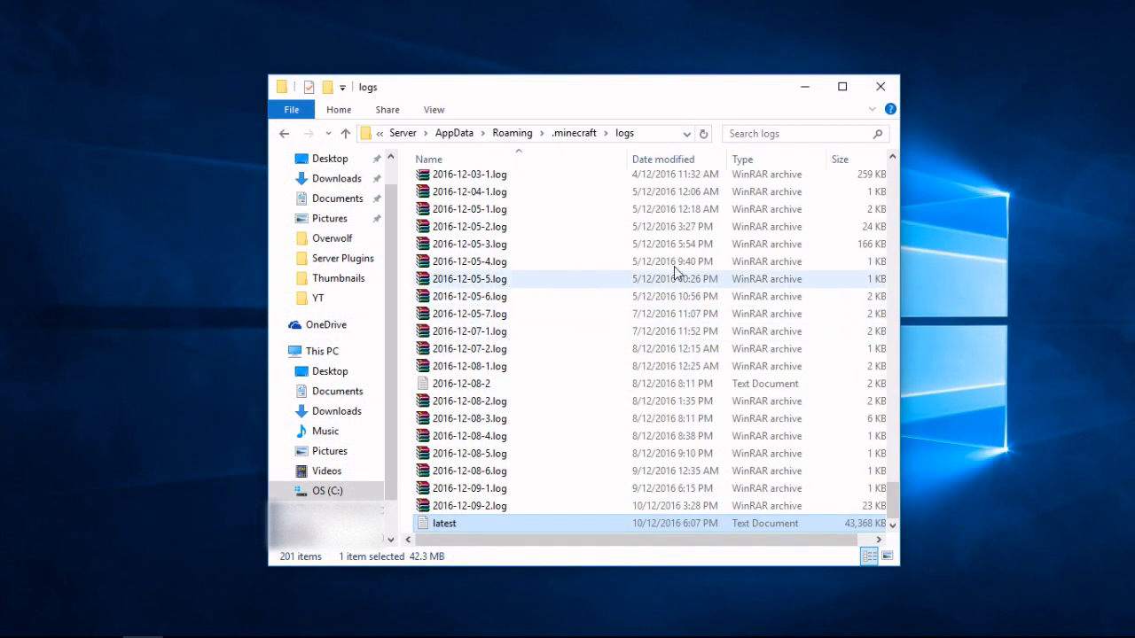
Close the File Explorer window showing the logs folder.
left_click(880, 86)
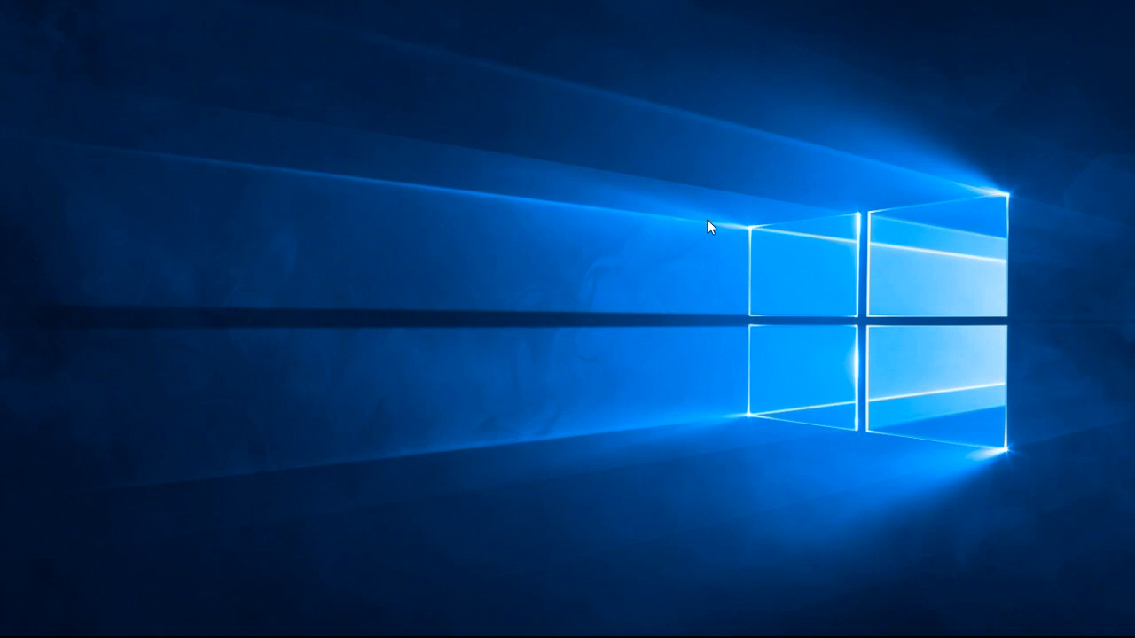